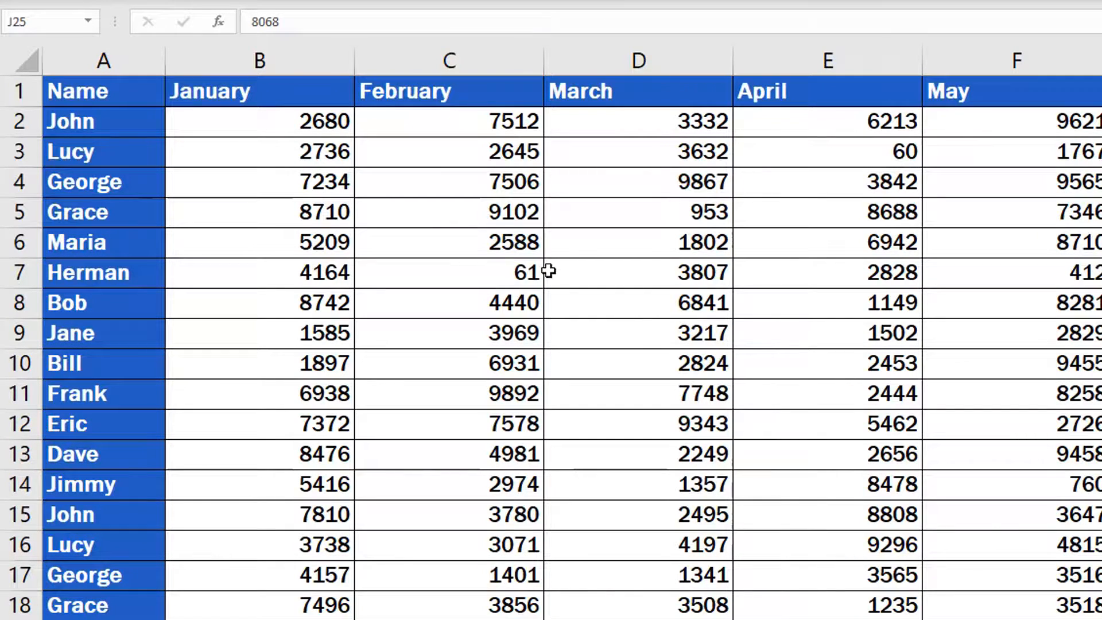
# - Select the entire January column (column B) by its header
pyautogui.click(259, 61)
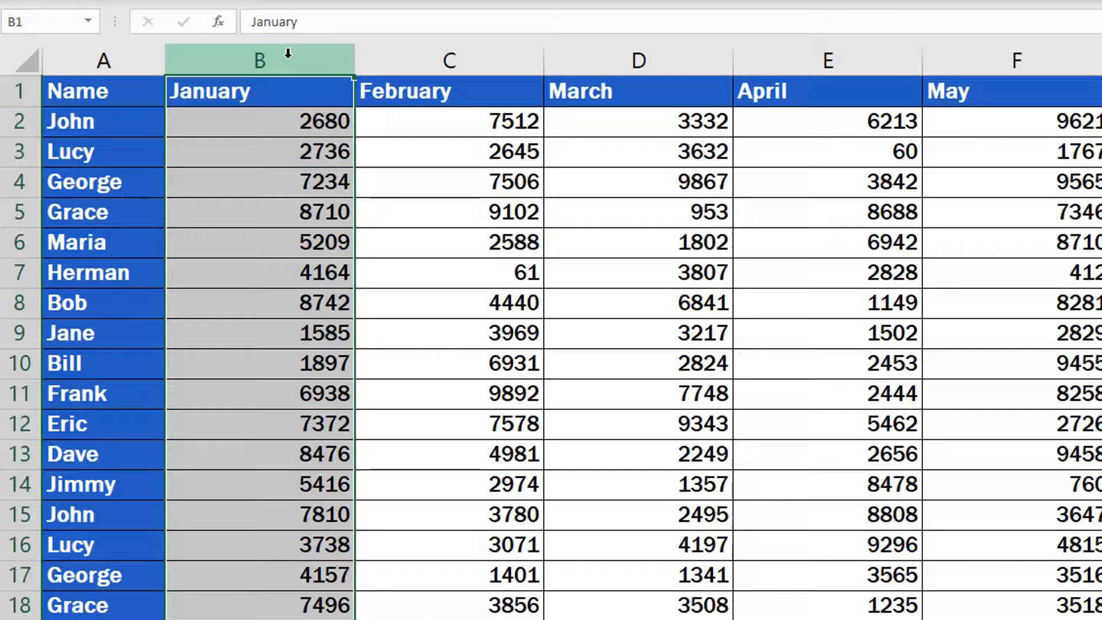
# - Delete the January column via the right-click menu so February follows Name
pyautogui.rightClick(258, 61)
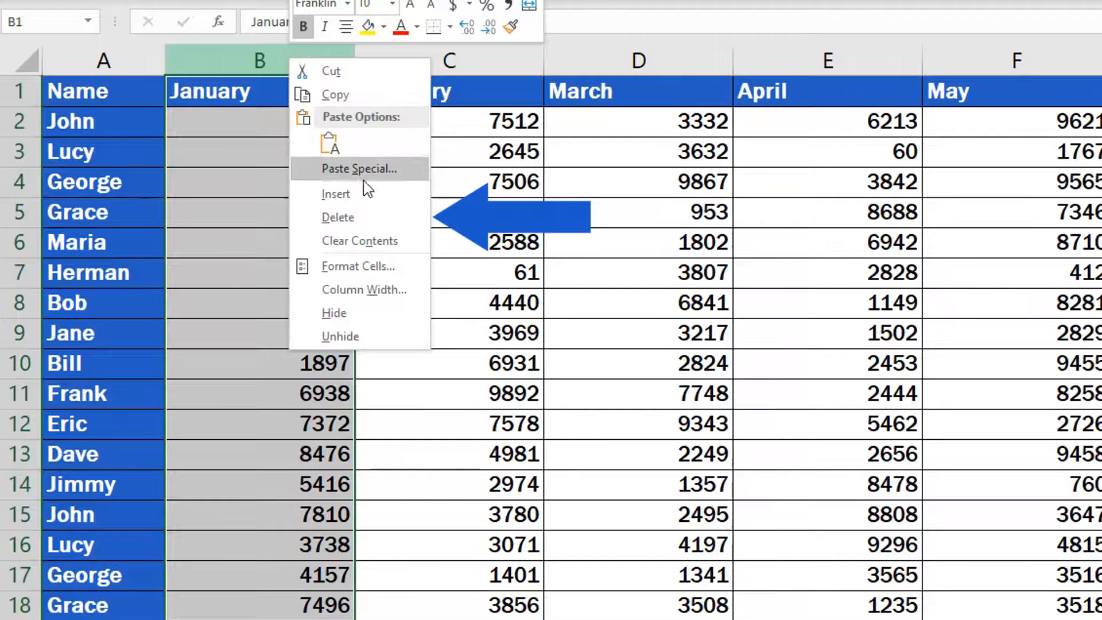
pyautogui.click(338, 217)
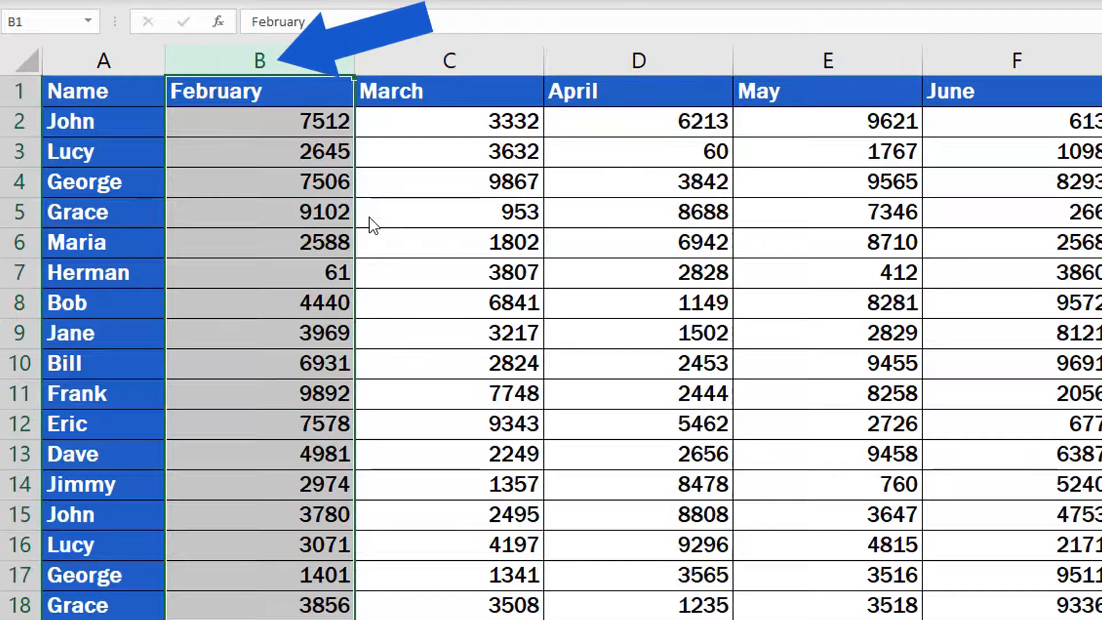
pyautogui.moveTo(315, 59)
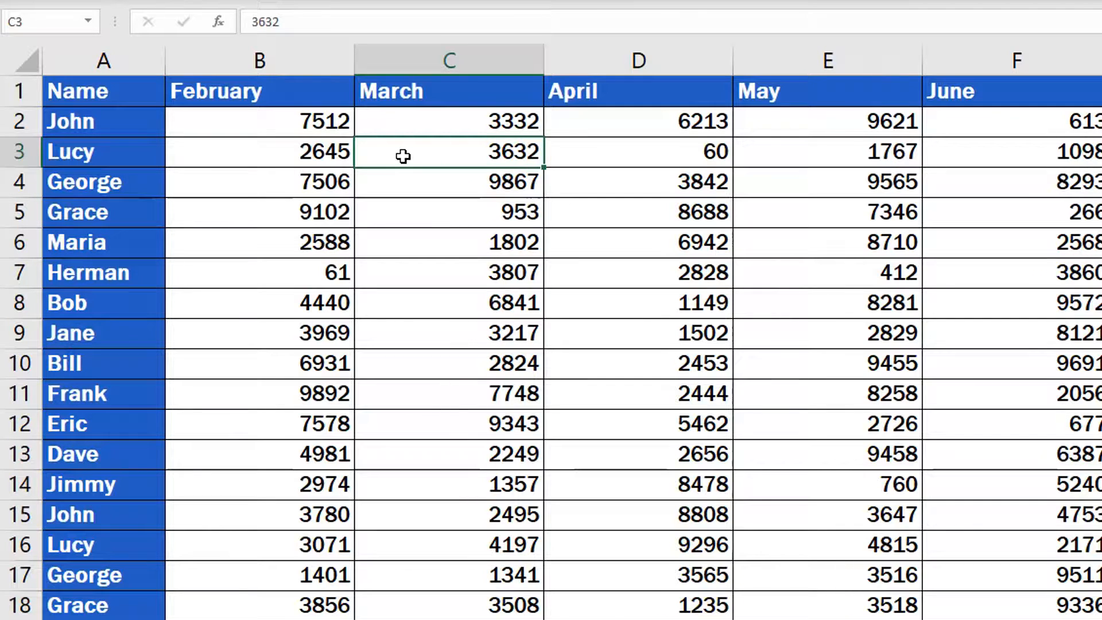
# - Select the February, March and April columns (B through D) together
pyautogui.click(260, 62)
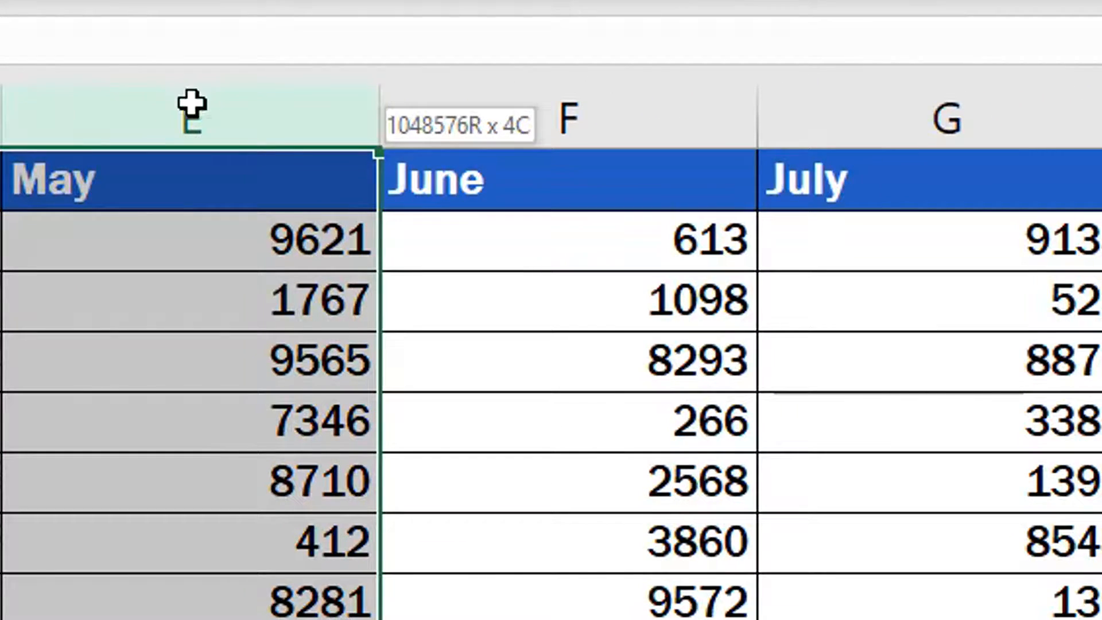
pyautogui.moveTo(296, 95)
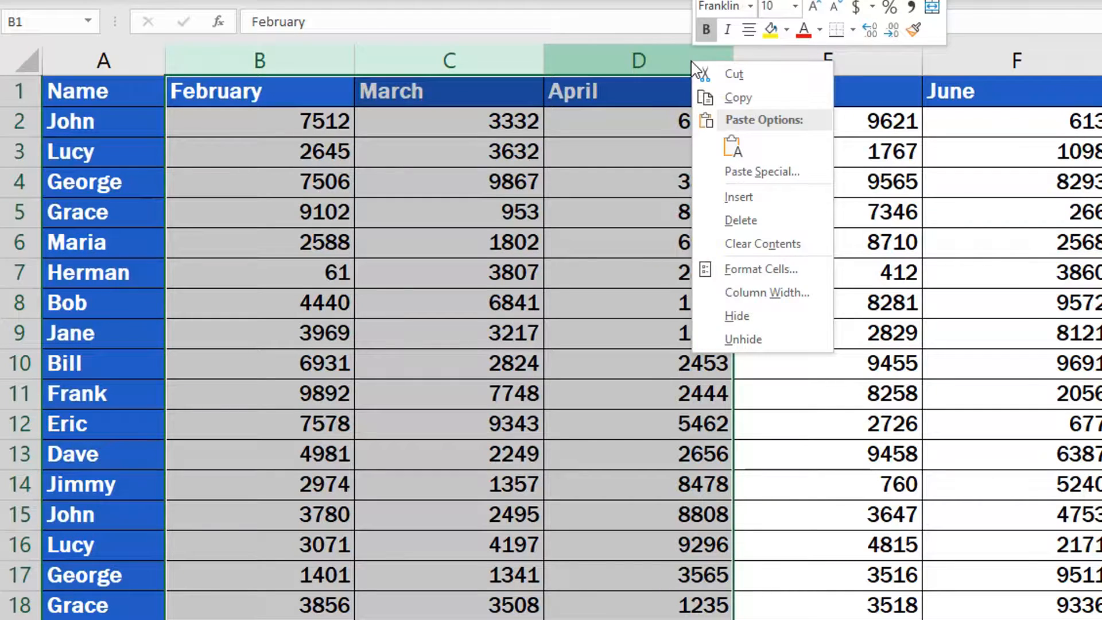
pyautogui.moveTo(769, 228)
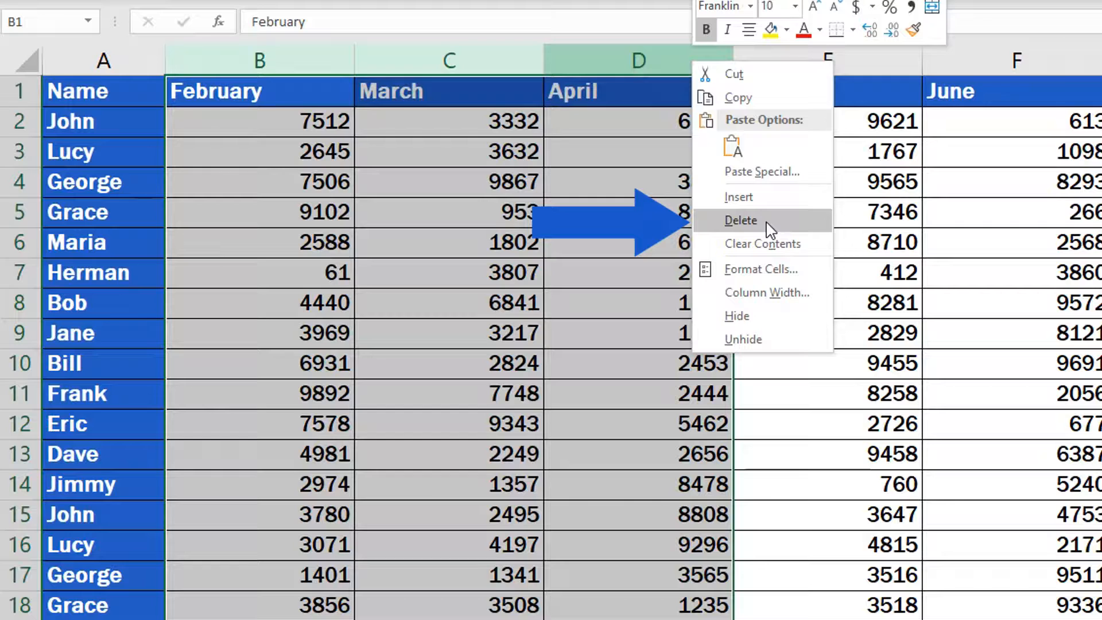
# - Delete the selected February–April columns so May follows Name
pyautogui.click(741, 221)
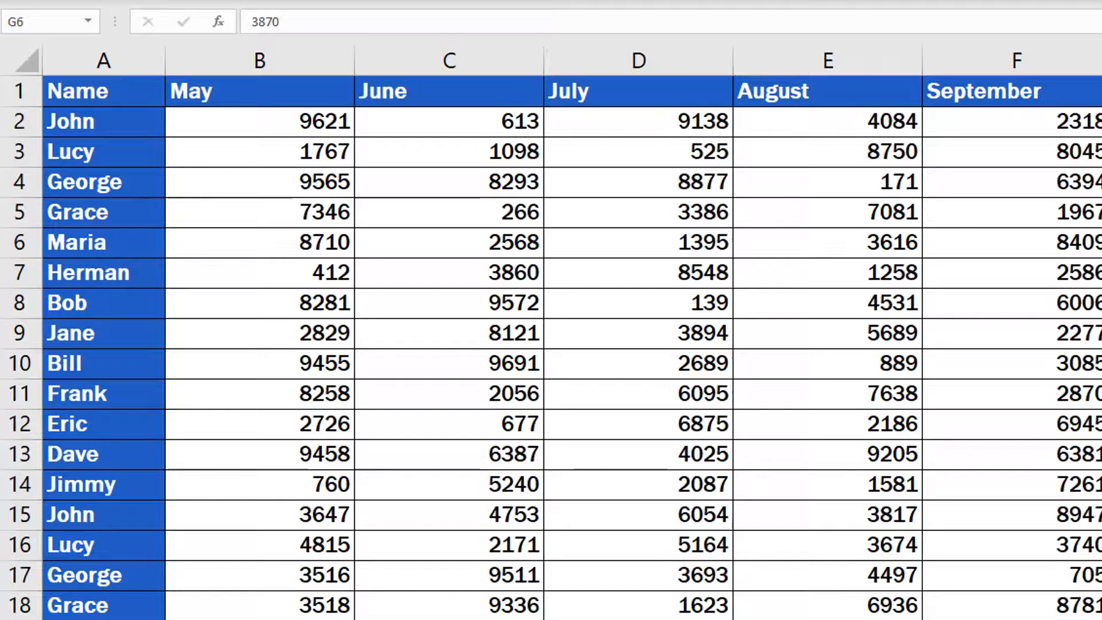
# - Select the non-adjacent June, August and October columns (C, E, G)
pyautogui.click(449, 61)
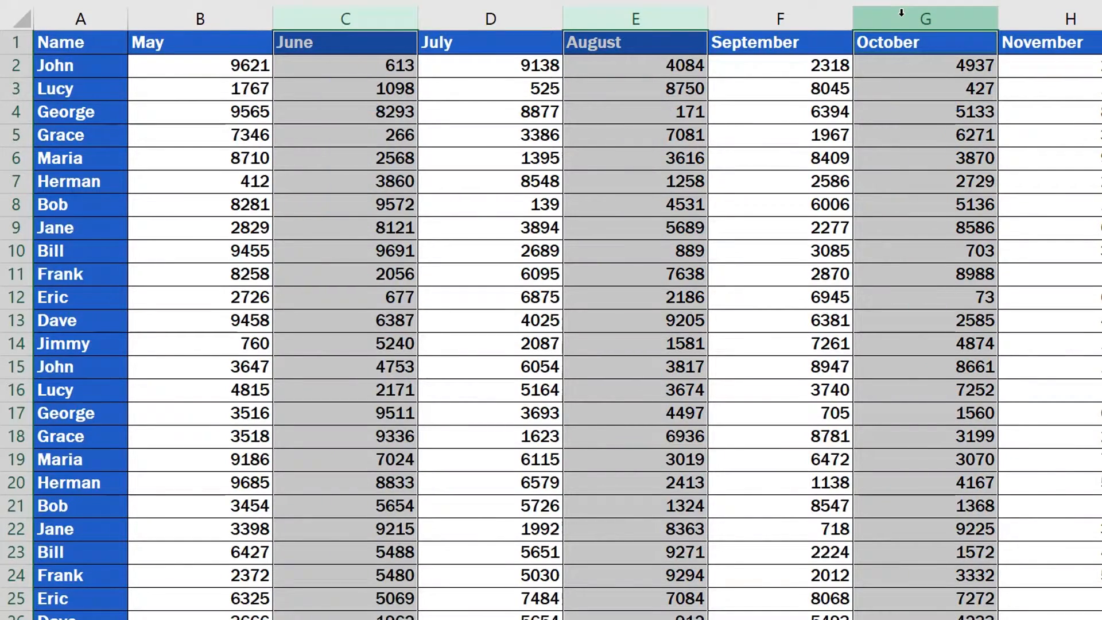
# - Delete June, August and October, leaving July, September, November and December
pyautogui.rightClick(926, 20)
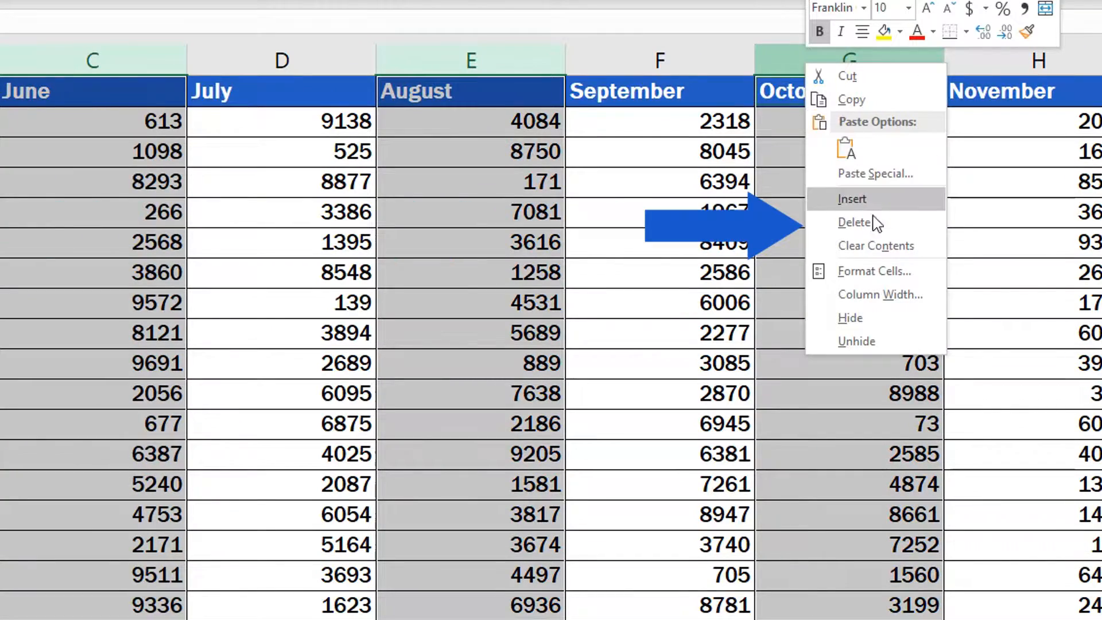
pyautogui.click(854, 222)
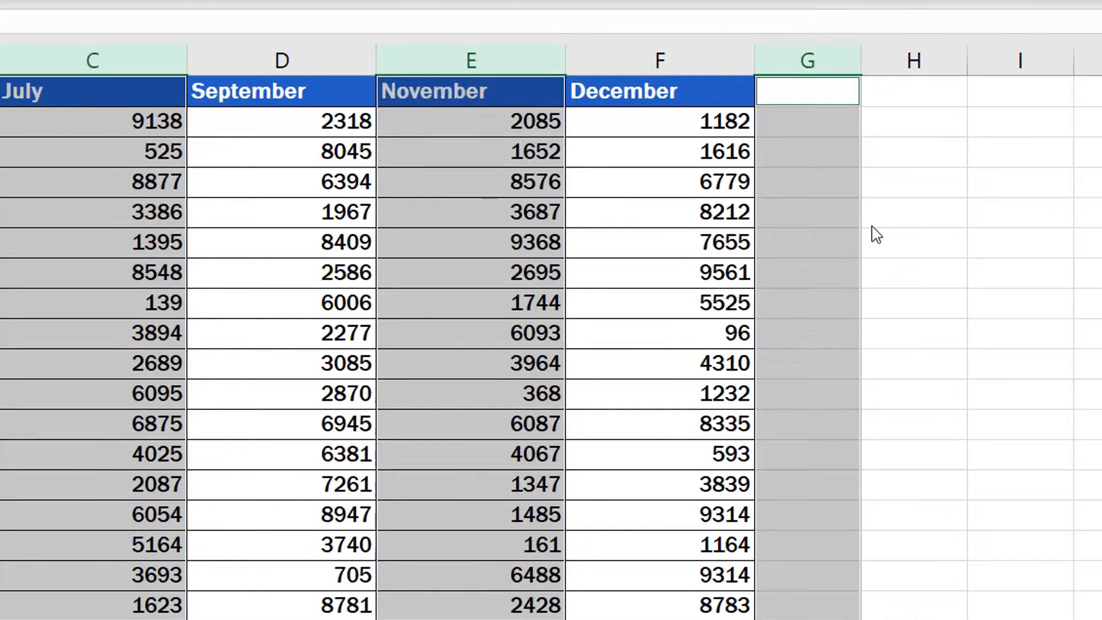